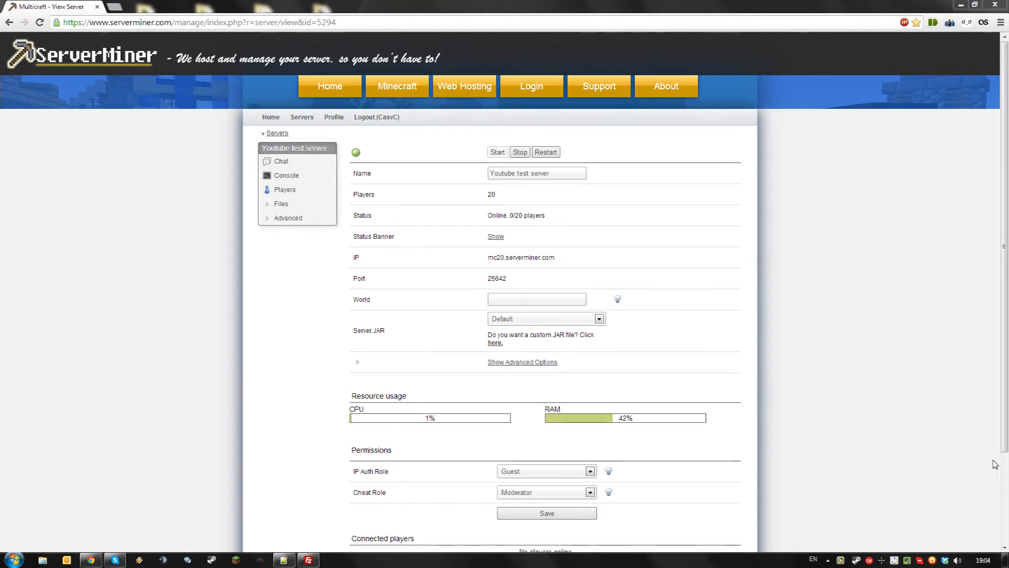
pyautogui.moveTo(771, 368)
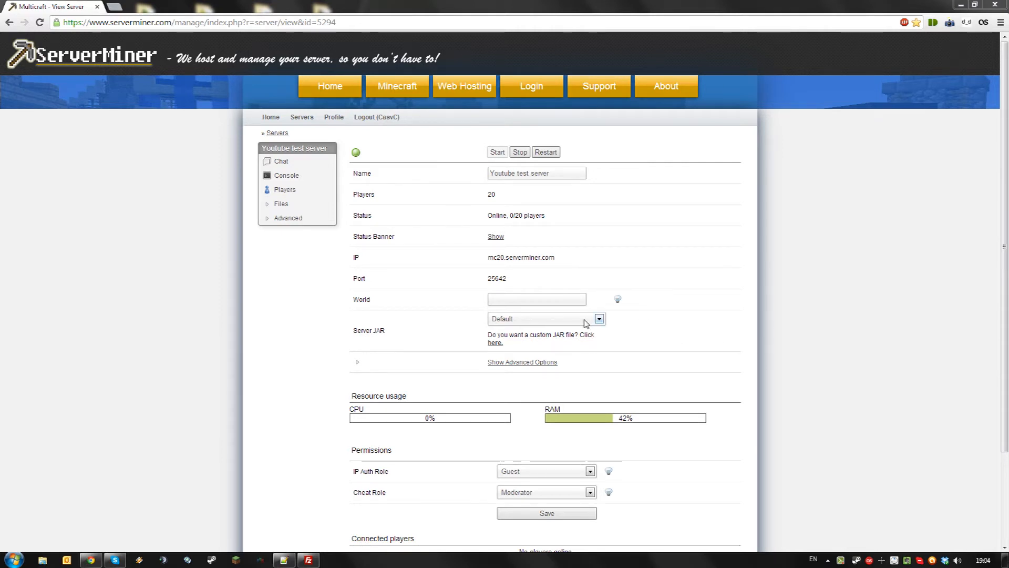
# Switch the server JAR to CraftBukkit Beta 1.6.2 and save it.
pyautogui.click(599, 319)
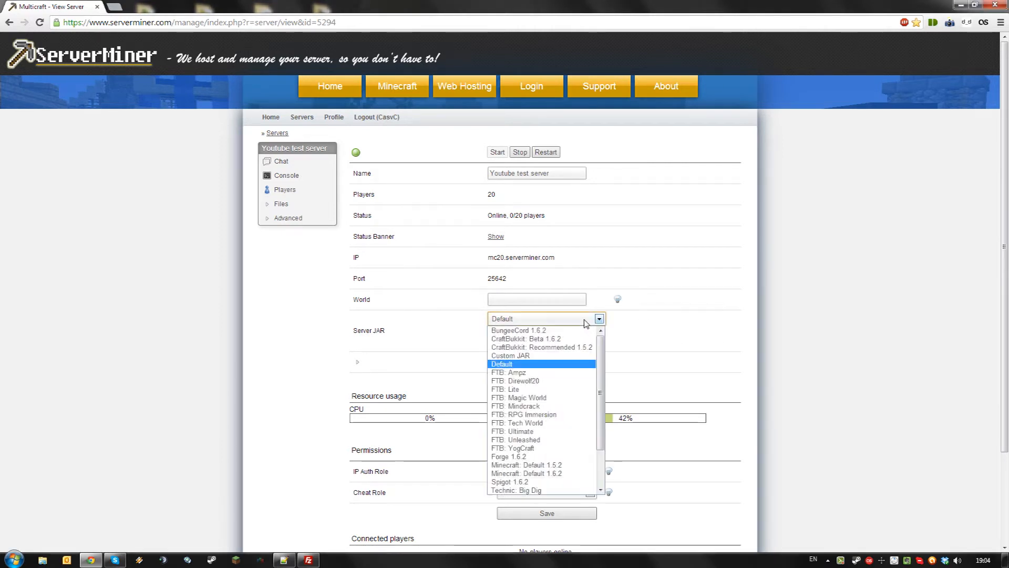
pyautogui.moveTo(542, 338)
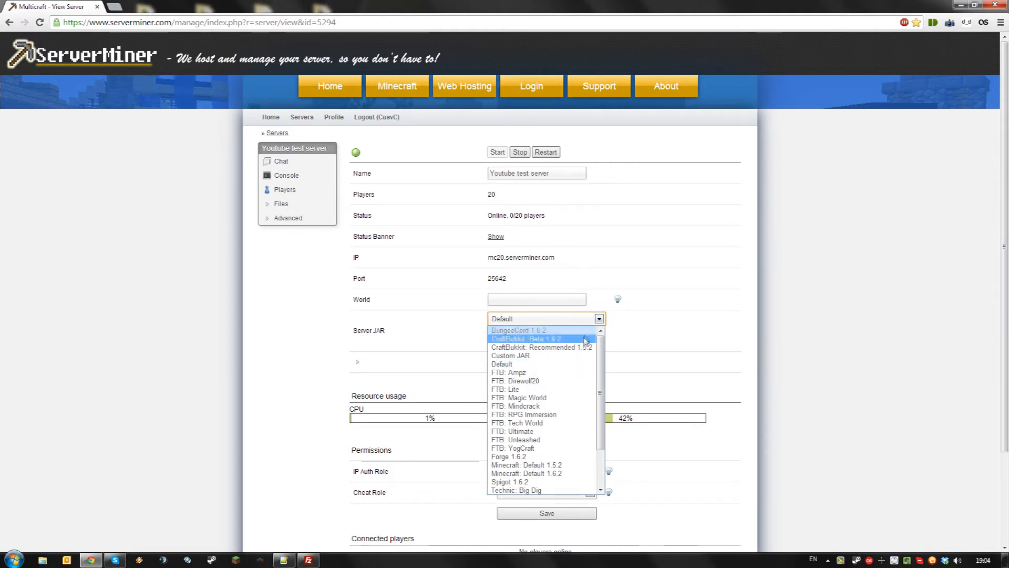
pyautogui.click(518, 338)
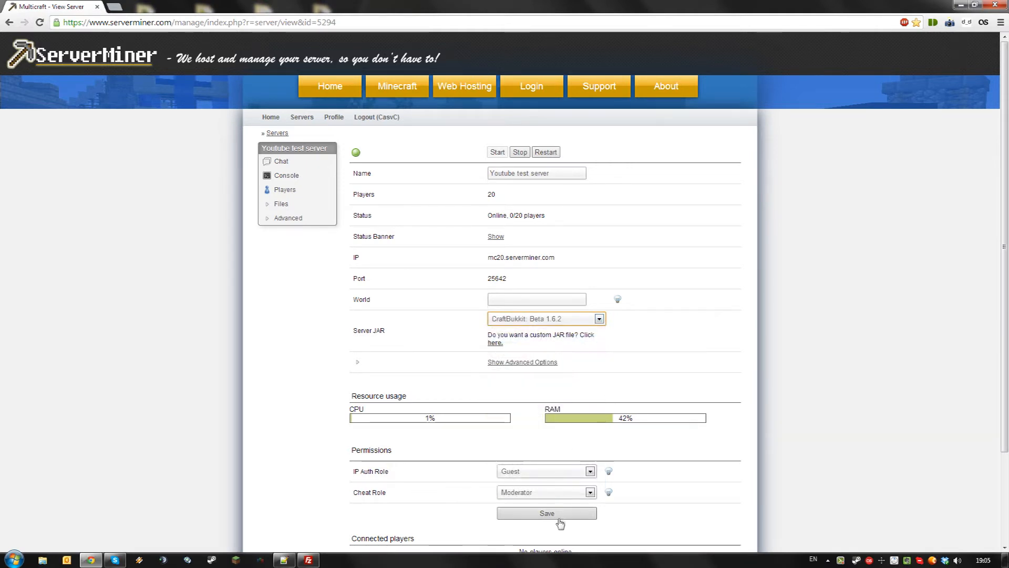
pyautogui.click(545, 513)
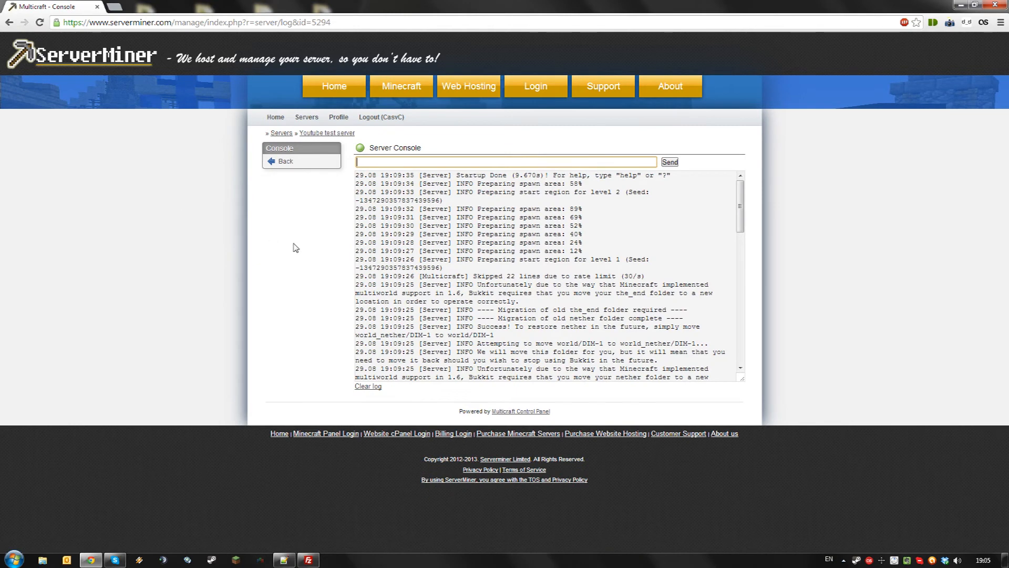
# In FileZilla, refresh the server file listing and open the plugins folder.
pyautogui.doubleClick(481, 293)
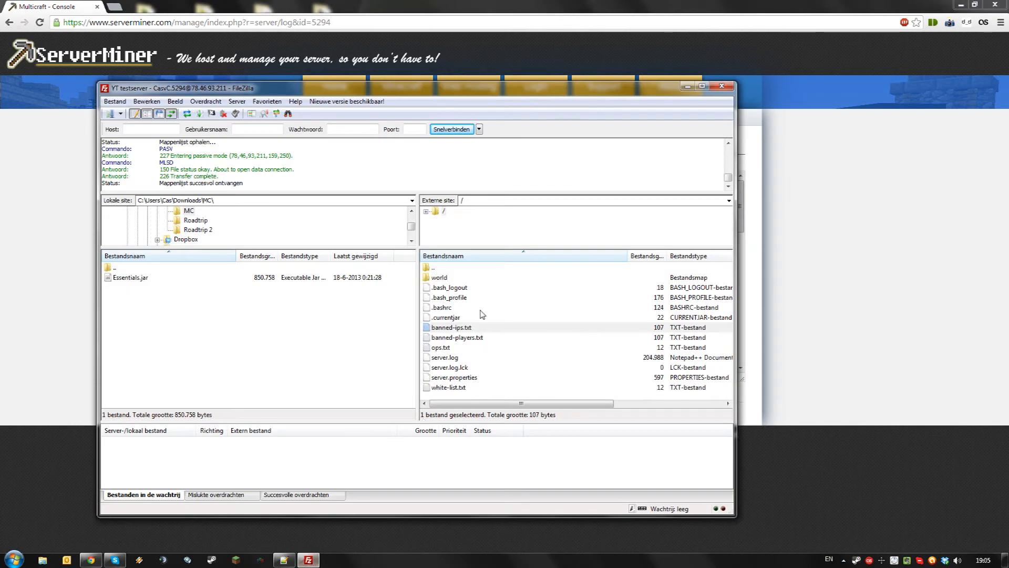
pyautogui.rightClick(470, 395)
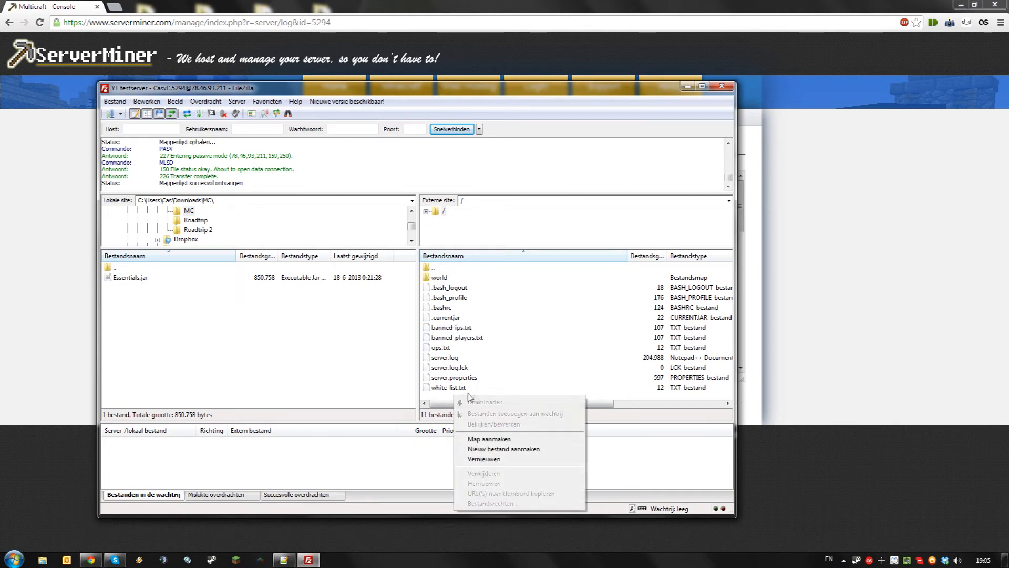
pyautogui.click(483, 458)
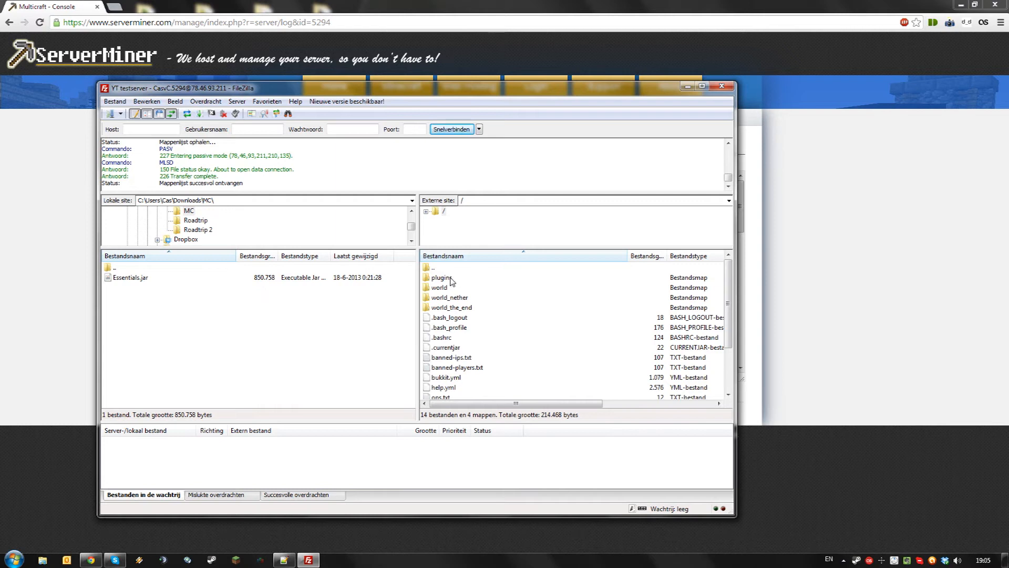
pyautogui.doubleClick(441, 277)
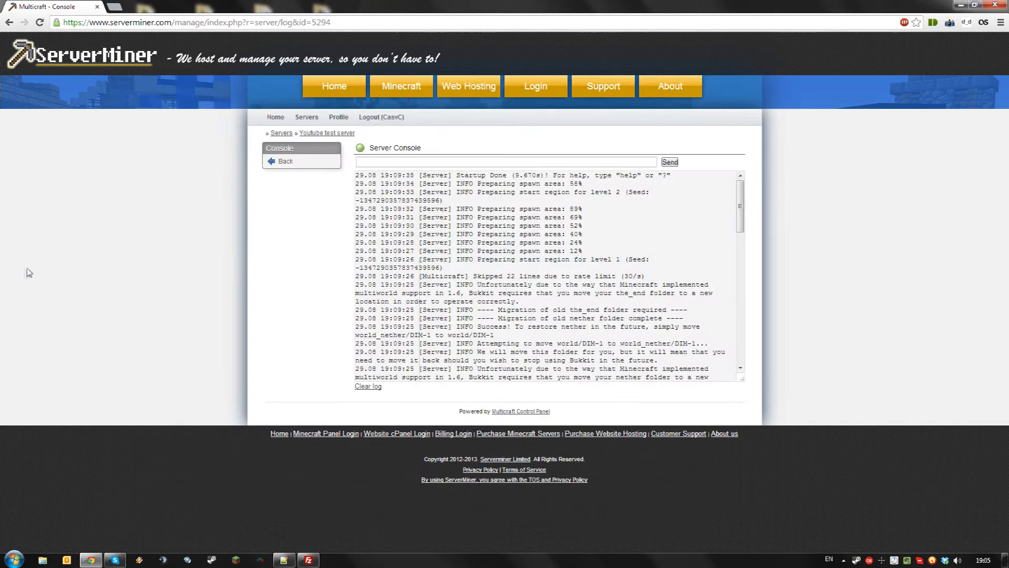
# Send 'reload' from the console so Essentials v2.11.1 loads, then return to the overview.
pyautogui.write('reload')
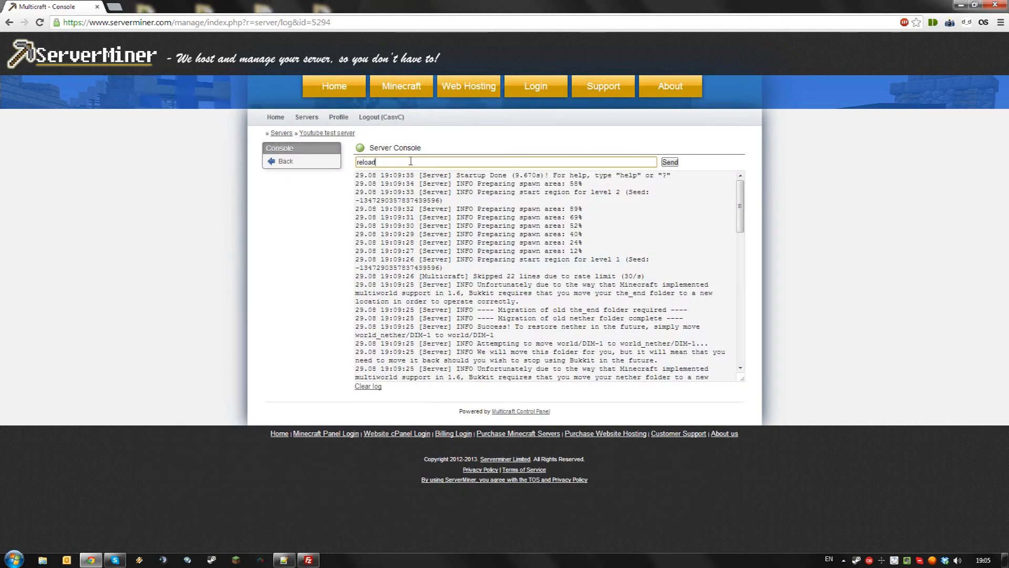
pyautogui.click(669, 161)
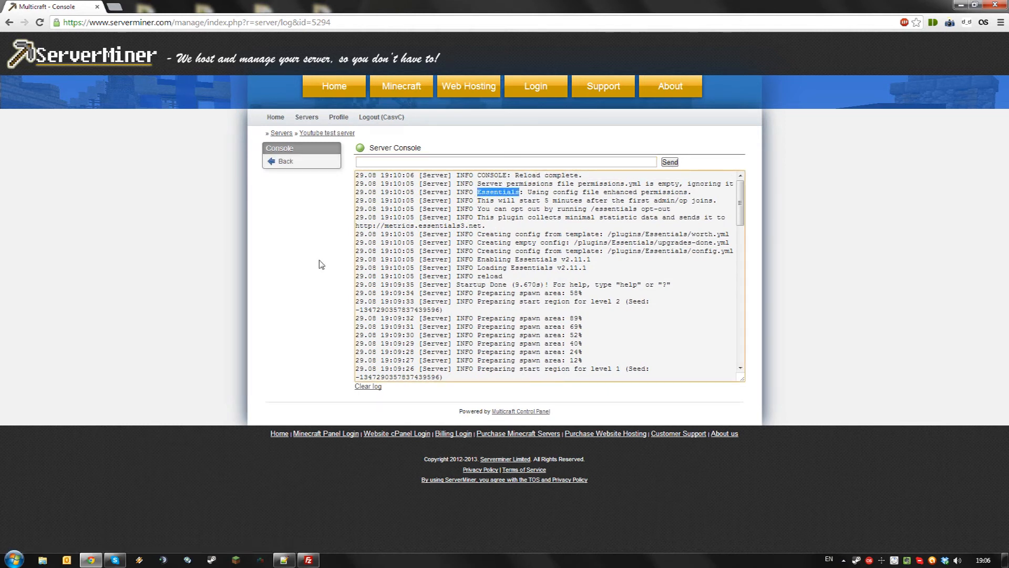
pyautogui.click(285, 161)
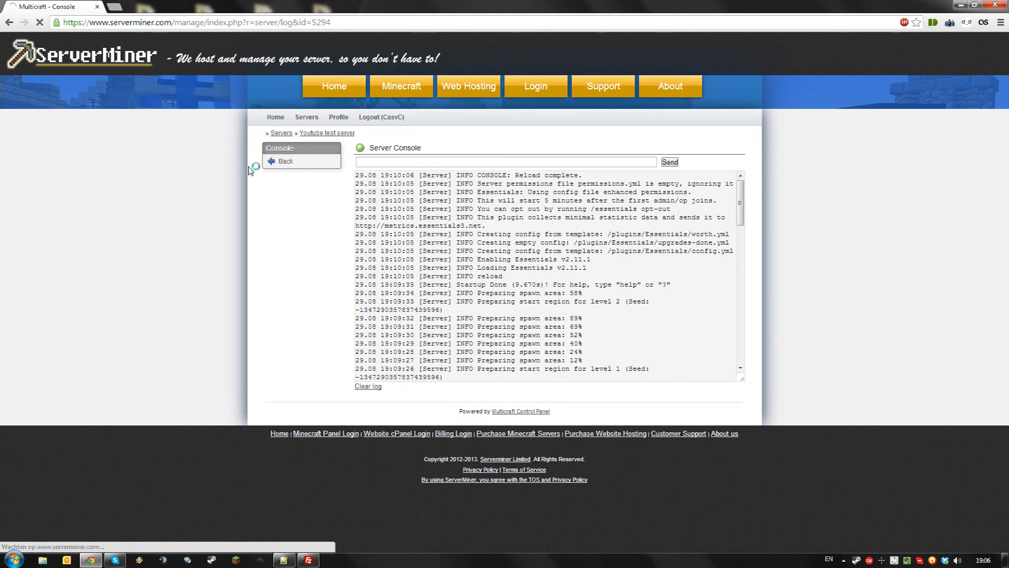